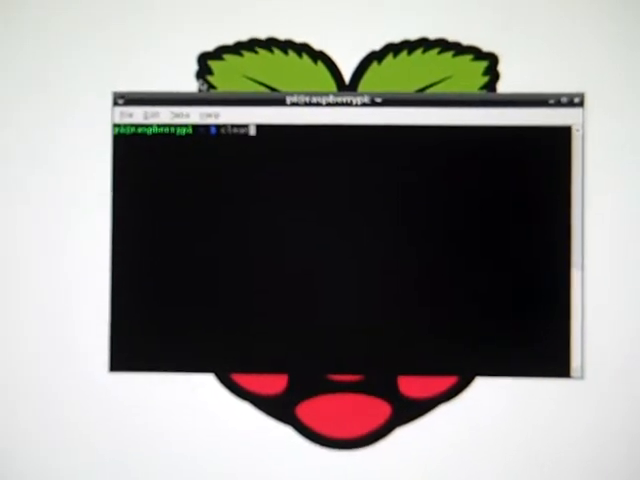
Enter 'sudo apt-get update && sudo apt-get upgrade' at the terminal prompt
type("sudo apt-get update && sudo apt-get upgrade")
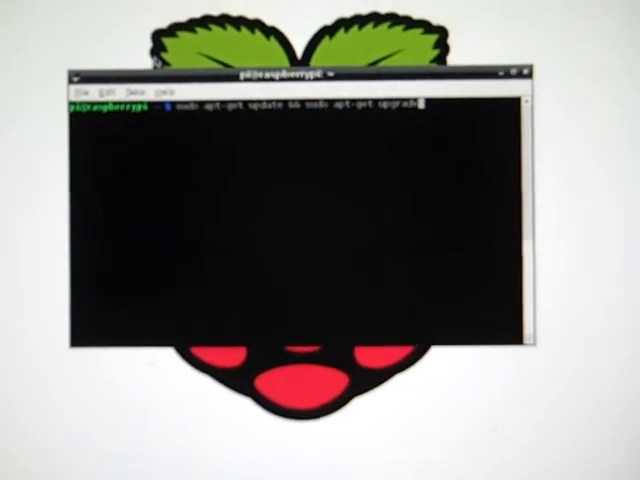
Run the apt-get update and upgrade command to fetch Raspbian package lists
key("Return")
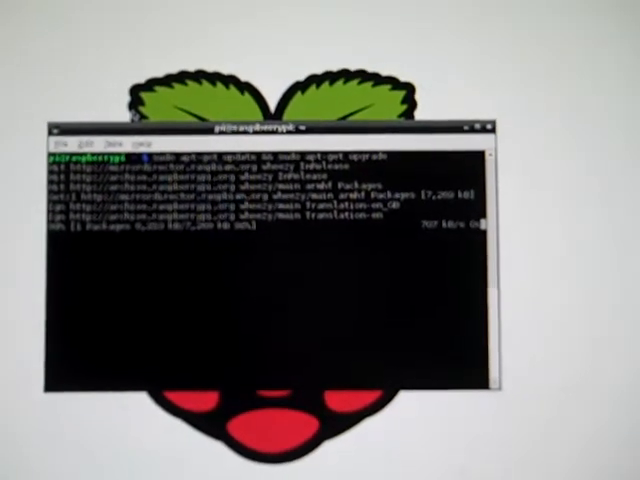